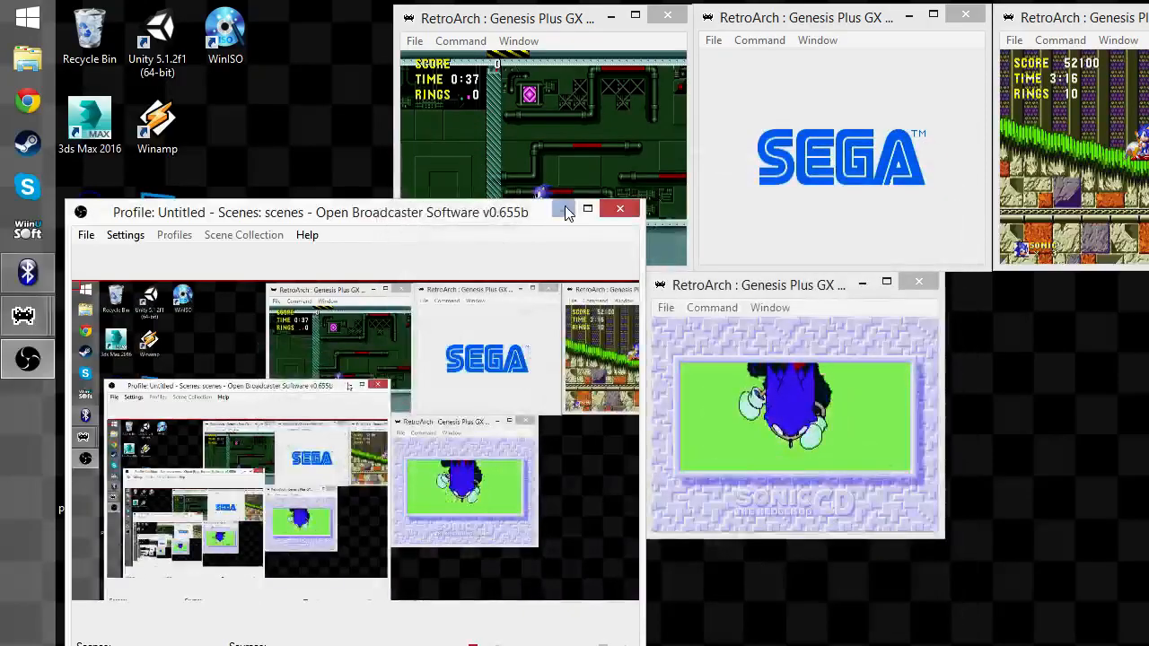
Minimize OBS and browse RetroArch's Load Content into the E:\ROMs folder for a Genesis ROM
{"action": "left_click", "coordinate": [589, 209]}
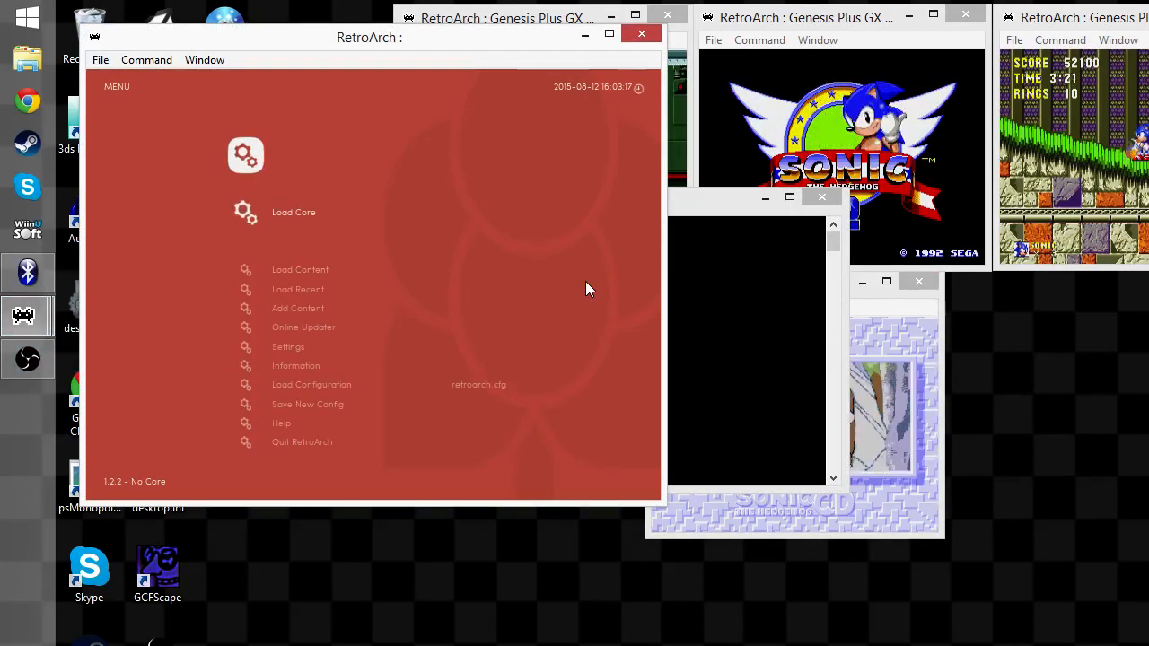
{"action": "left_click", "coordinate": [300, 270]}
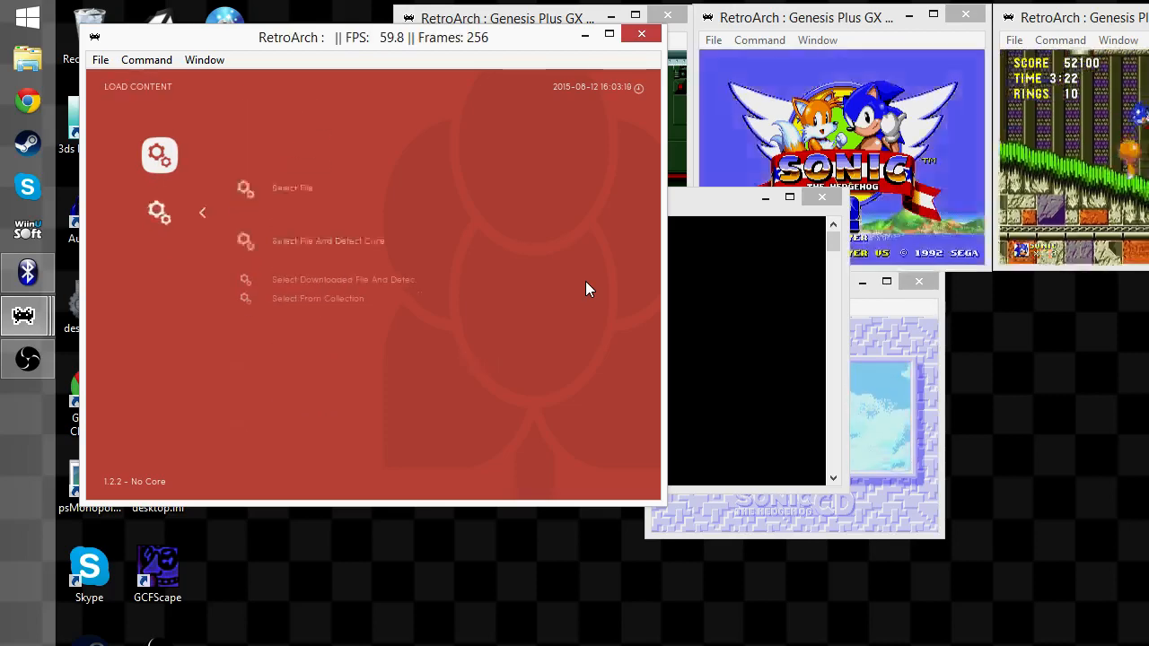
{"action": "left_click", "coordinate": [291, 188]}
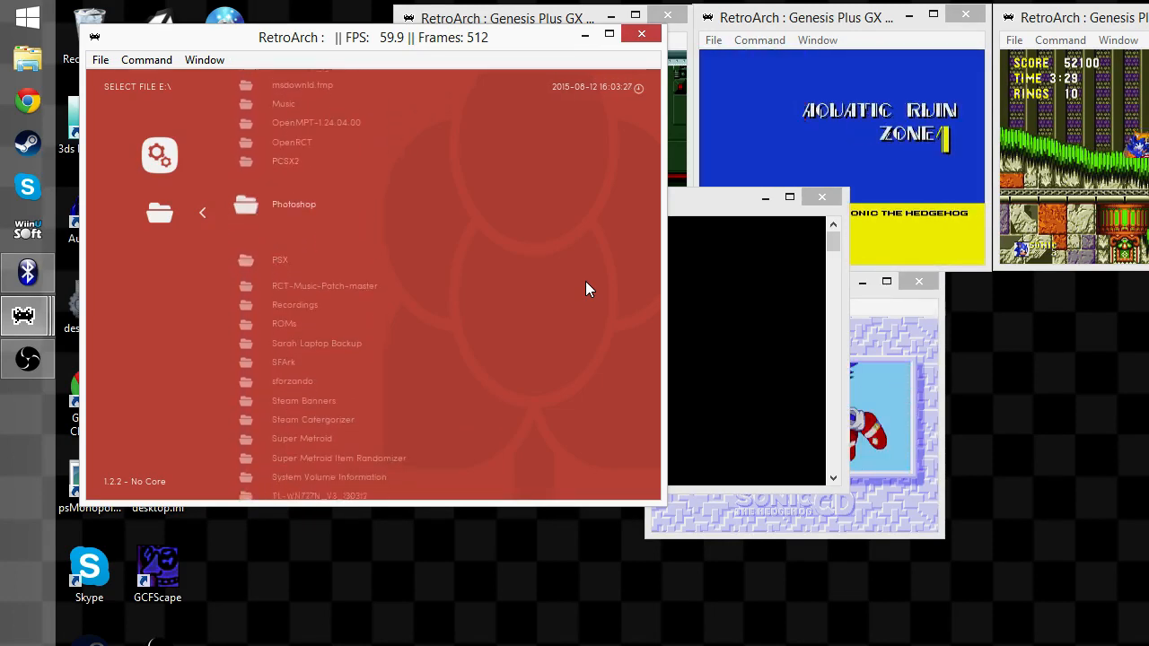
{"action": "double_click", "coordinate": [284, 323]}
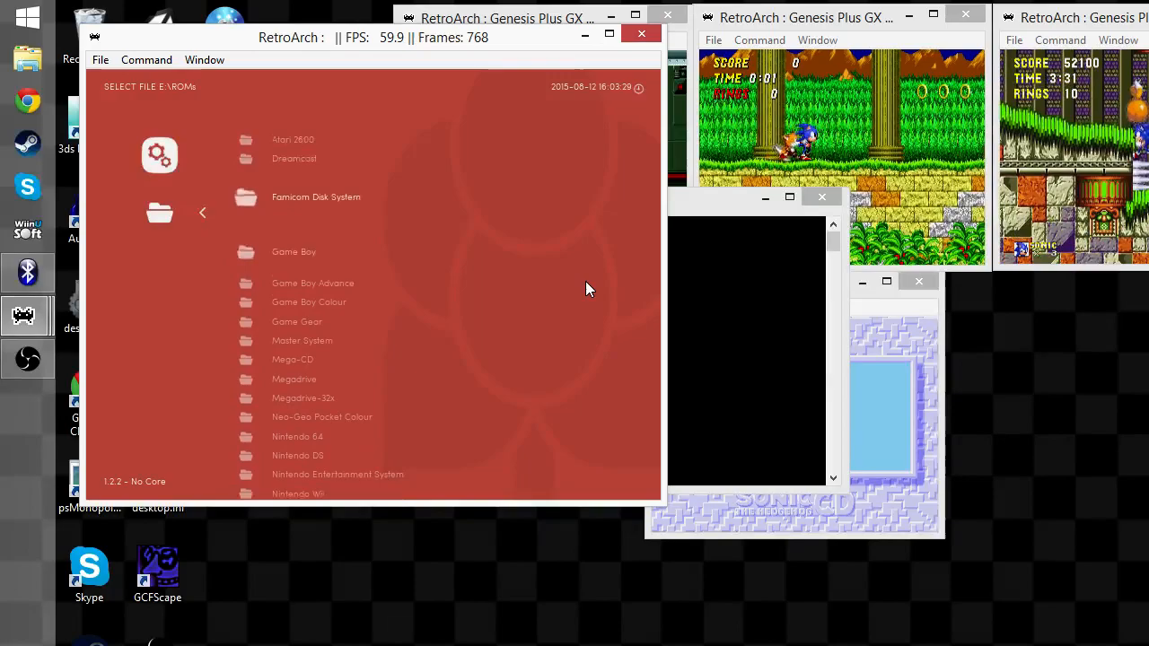
{"action": "scroll", "scroll_direction": "down", "scroll_amount": 3}
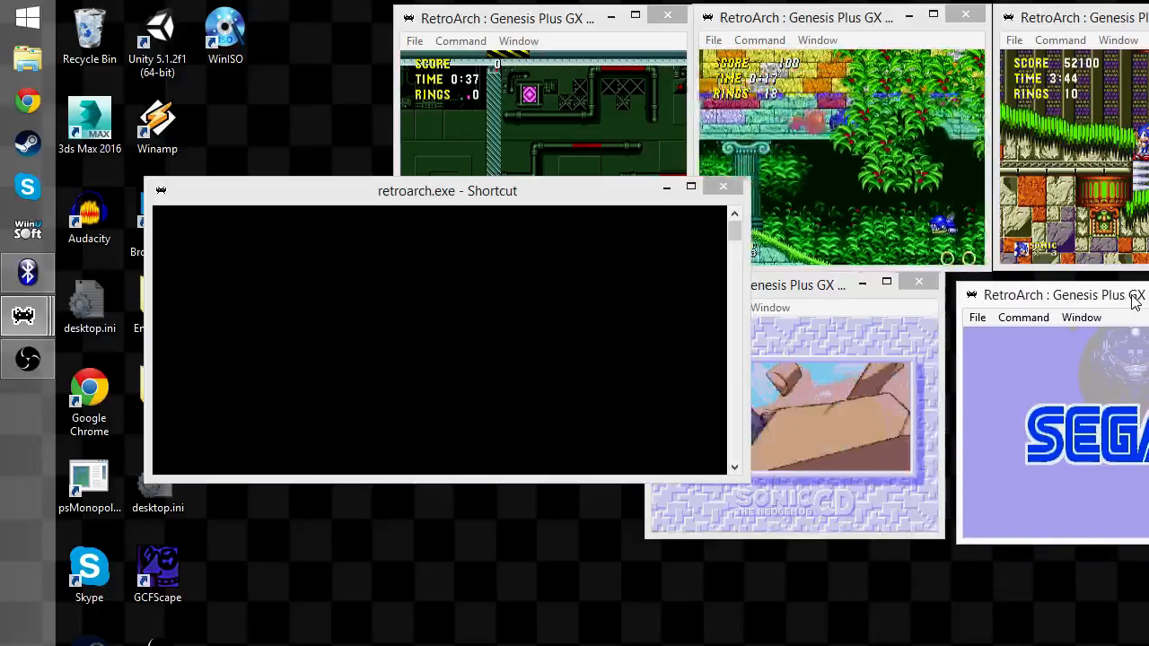
Bring the OBS window back to the front over the running Sonic games
{"action": "left_click", "coordinate": [721, 185]}
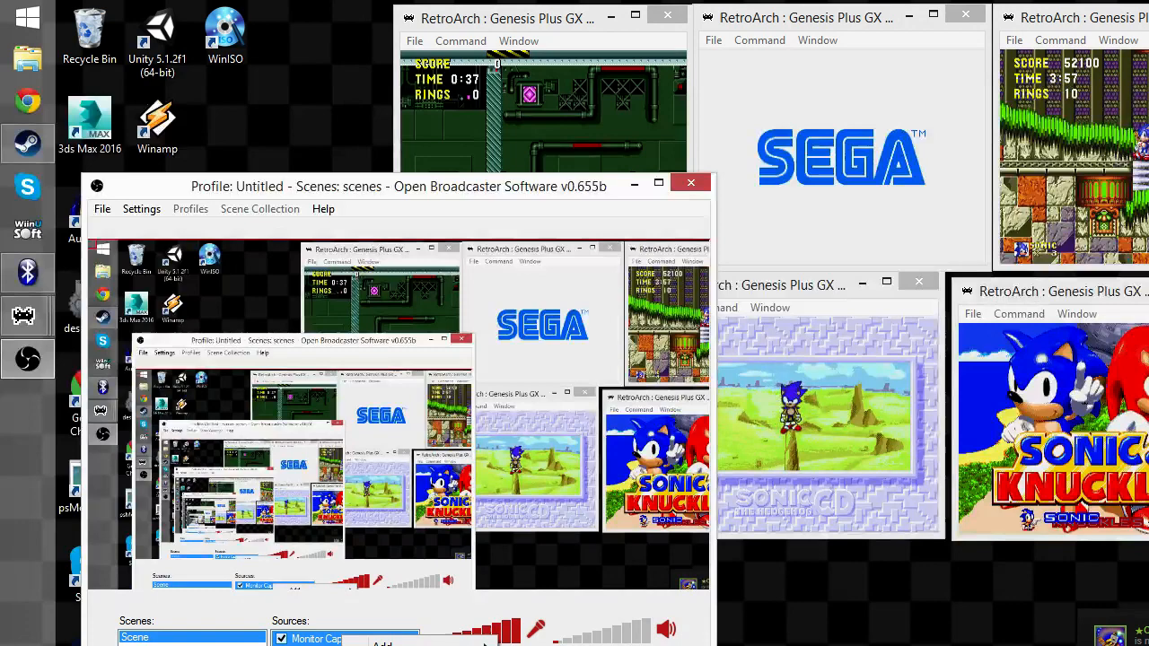
Enable Sub-Region on the Monitor Capture source and start selecting the capture area
{"action": "double_click", "coordinate": [323, 639]}
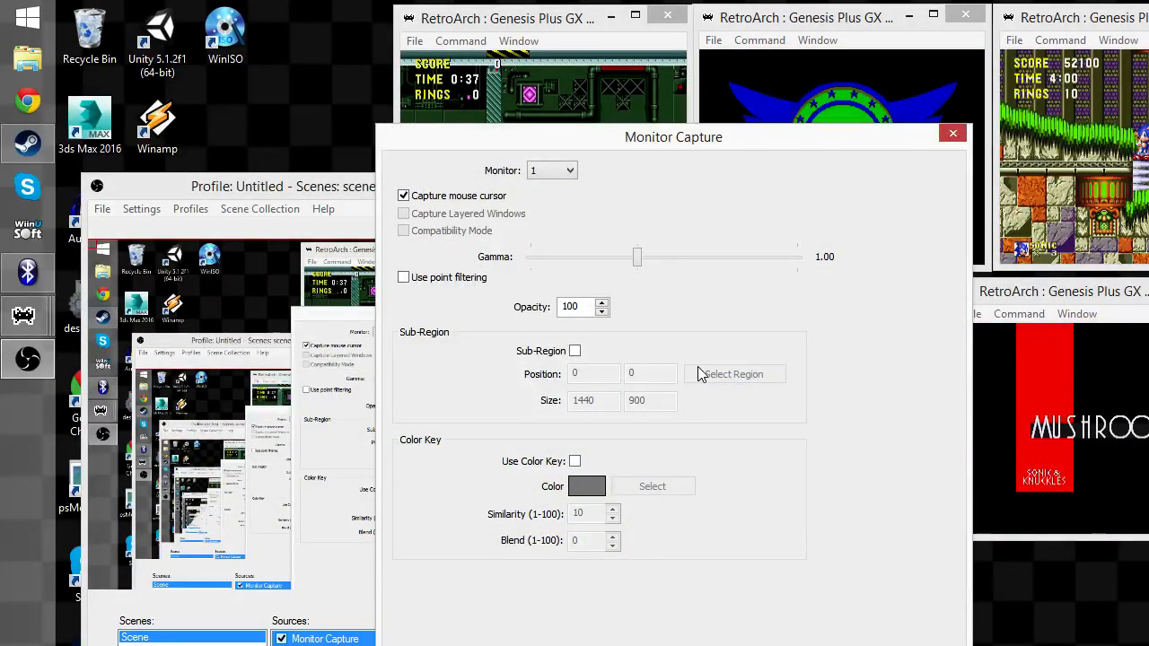
{"action": "left_click", "coordinate": [574, 350]}
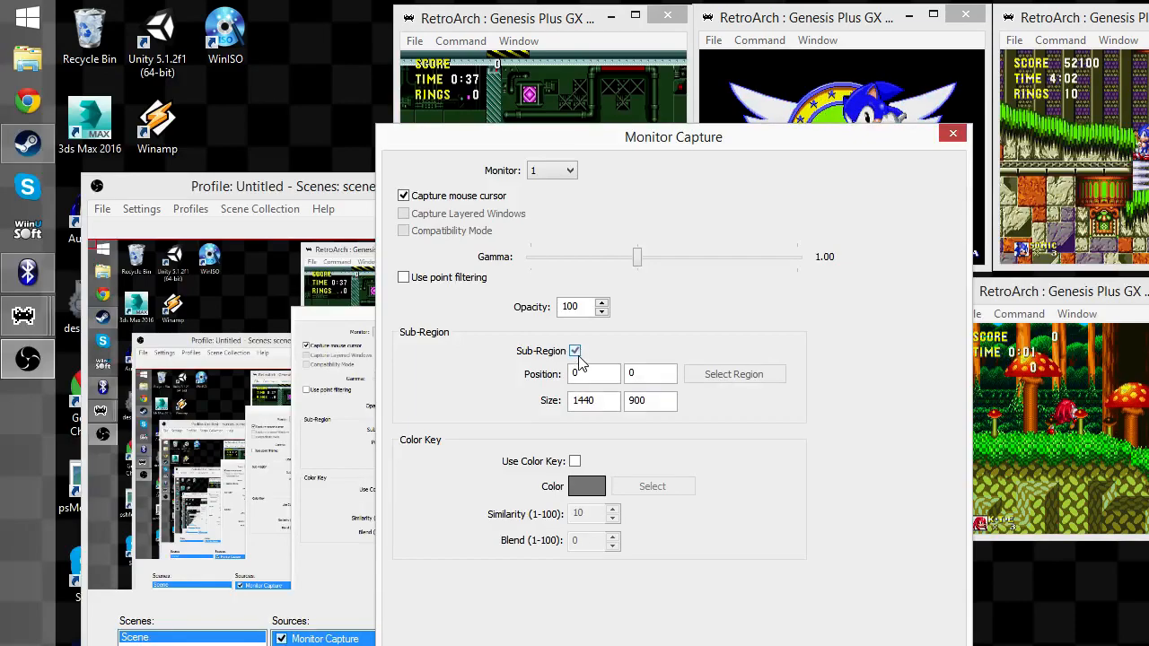
{"action": "left_click", "coordinate": [951, 133]}
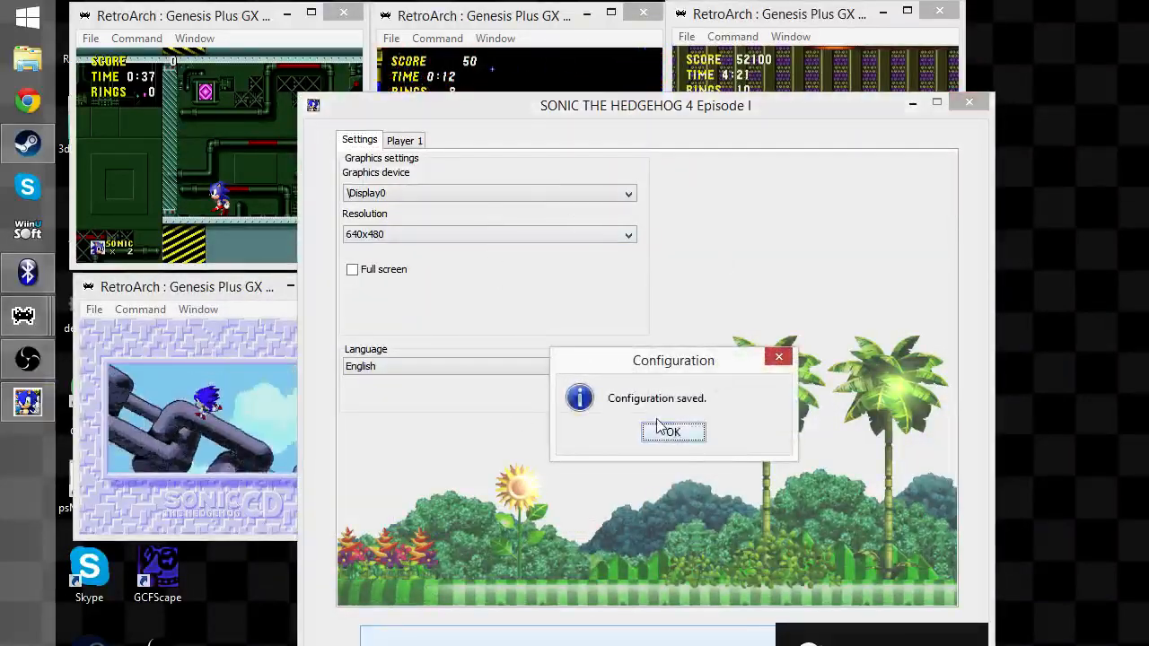
Confirm the Configuration saved message for the 640x480 windowed Sonic 4 setup
{"action": "left_click", "coordinate": [671, 431]}
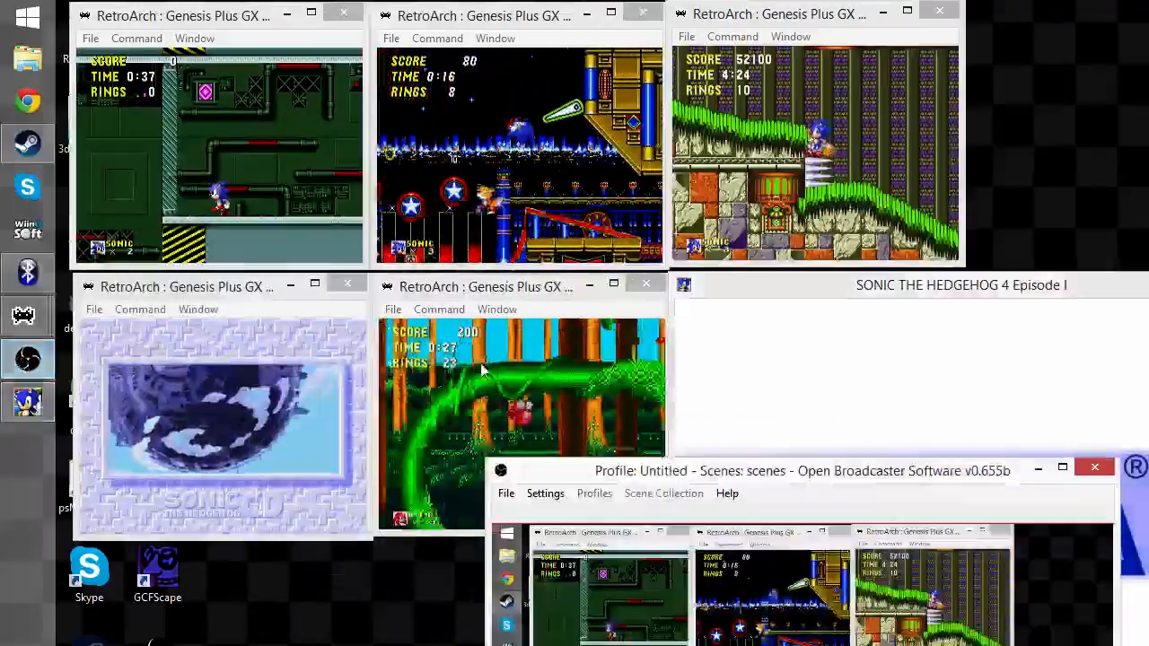
Drag OBS below and the Sonic 4 window into the middle of the RetroArch grid
{"action": "left_click_drag", "start_coordinate": [800, 470], "coordinate": [359, 206]}
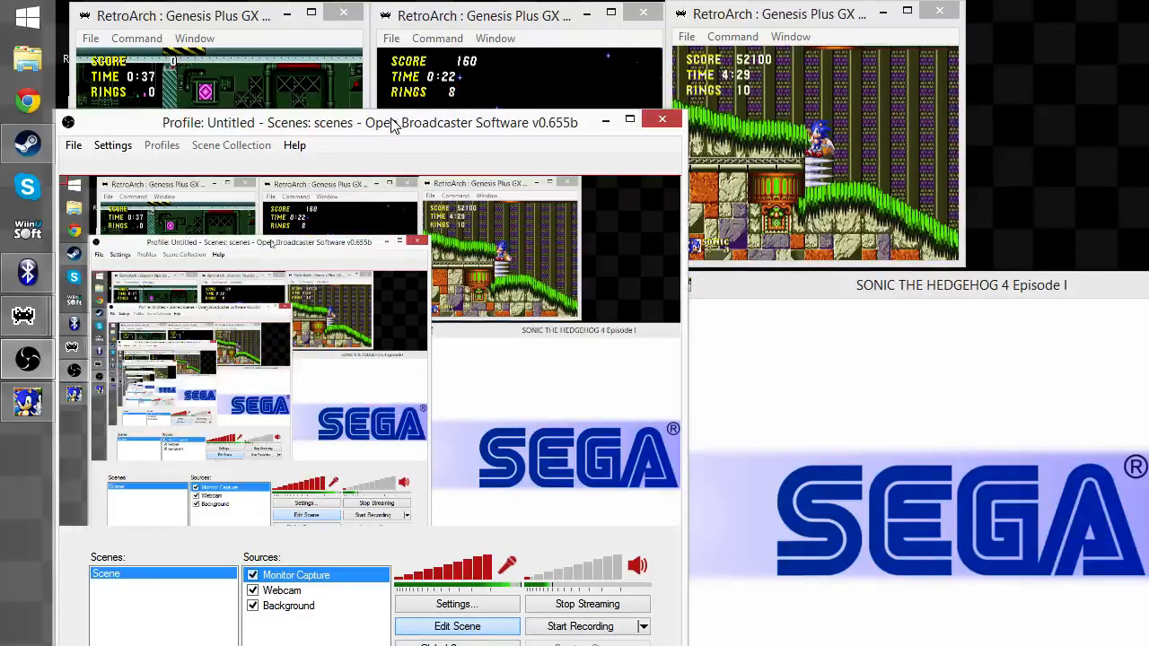
{"action": "left_click_drag", "start_coordinate": [395, 122], "coordinate": [413, 158]}
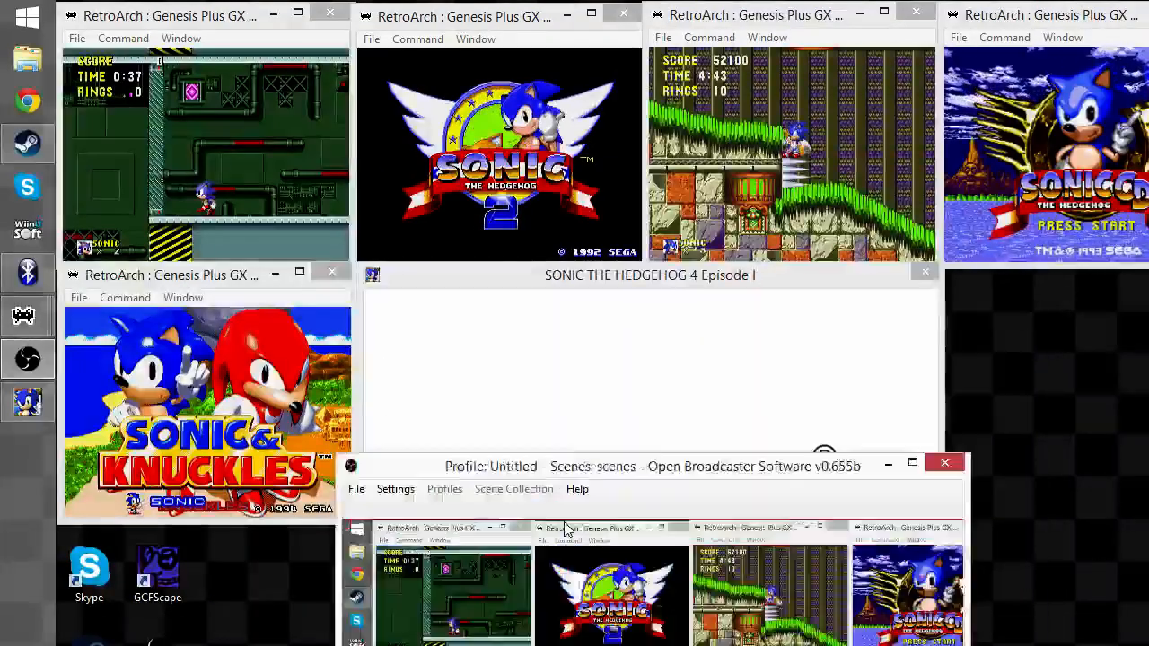
Reset the running game through RetroArch's Command menu
{"action": "left_click", "coordinate": [122, 38]}
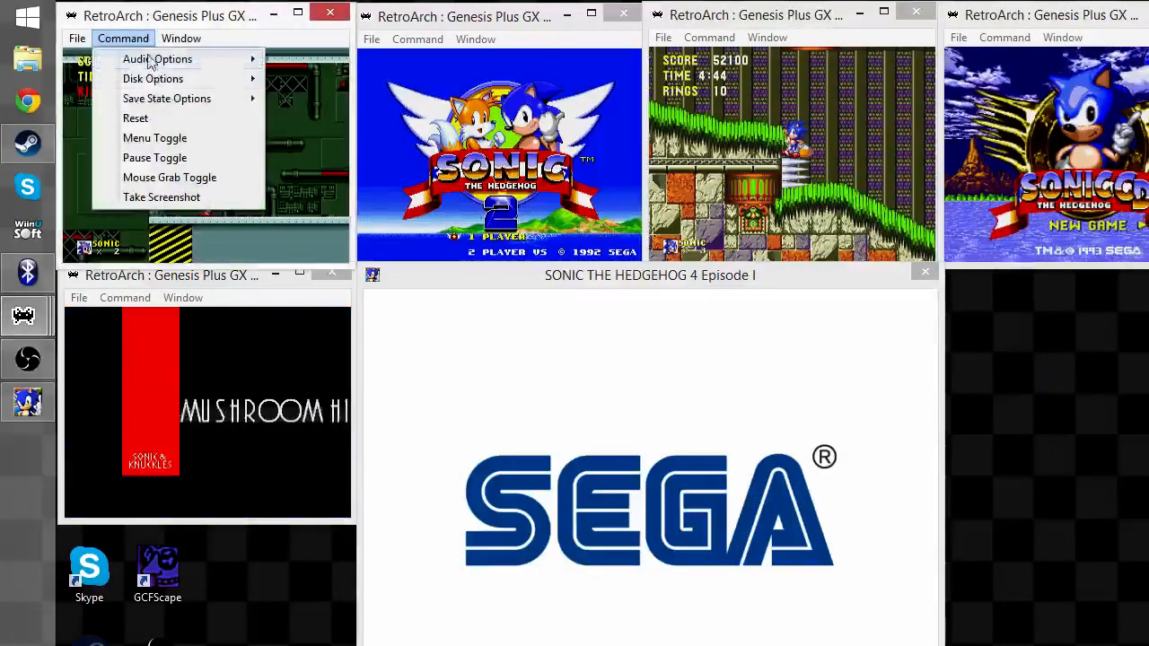
{"action": "left_click", "coordinate": [135, 119]}
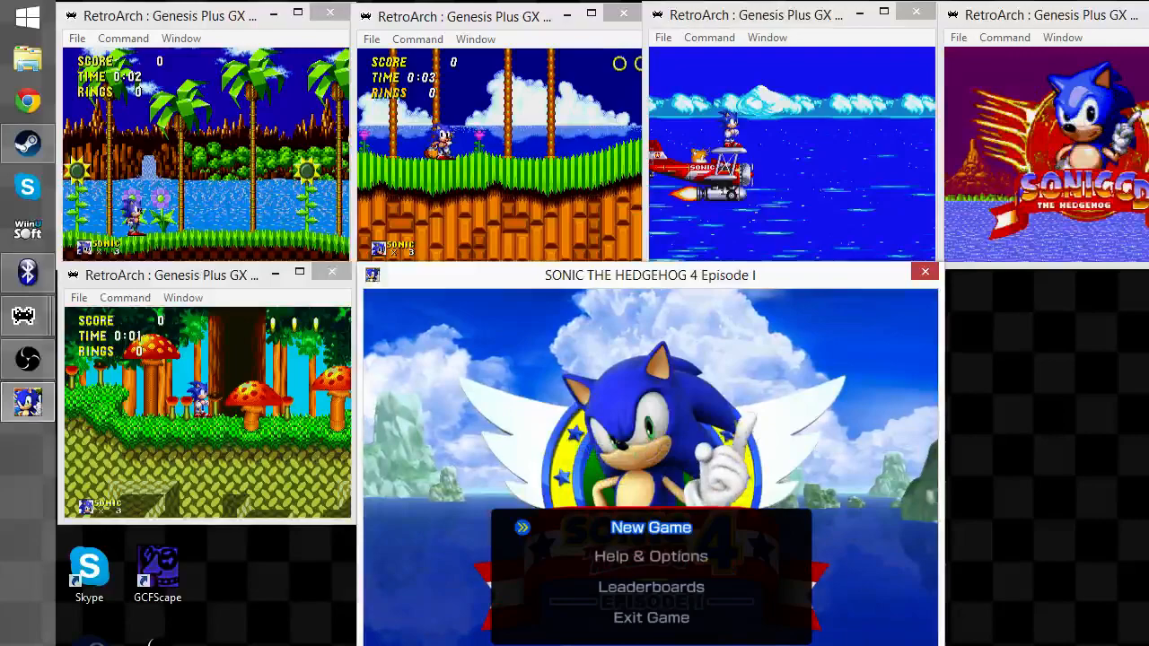
Start a new Sonic 4 game, then pause the first Sonic and Sonic CD windows via Command > Pause Toggle
{"action": "left_click", "coordinate": [649, 528]}
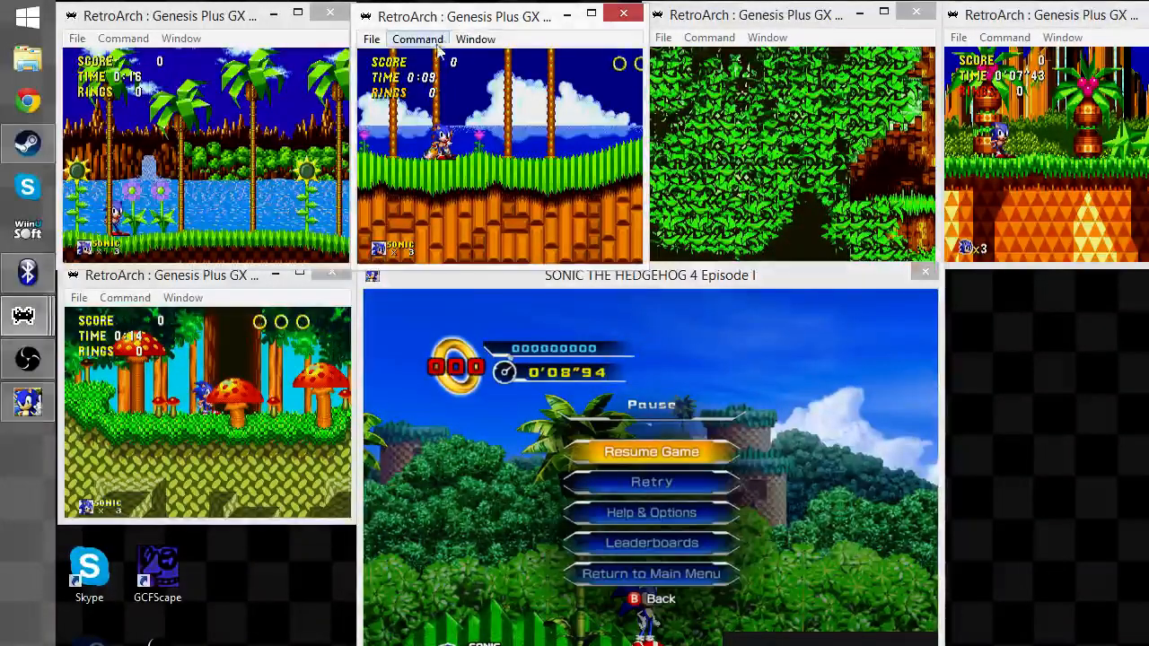
{"action": "left_click", "coordinate": [122, 37]}
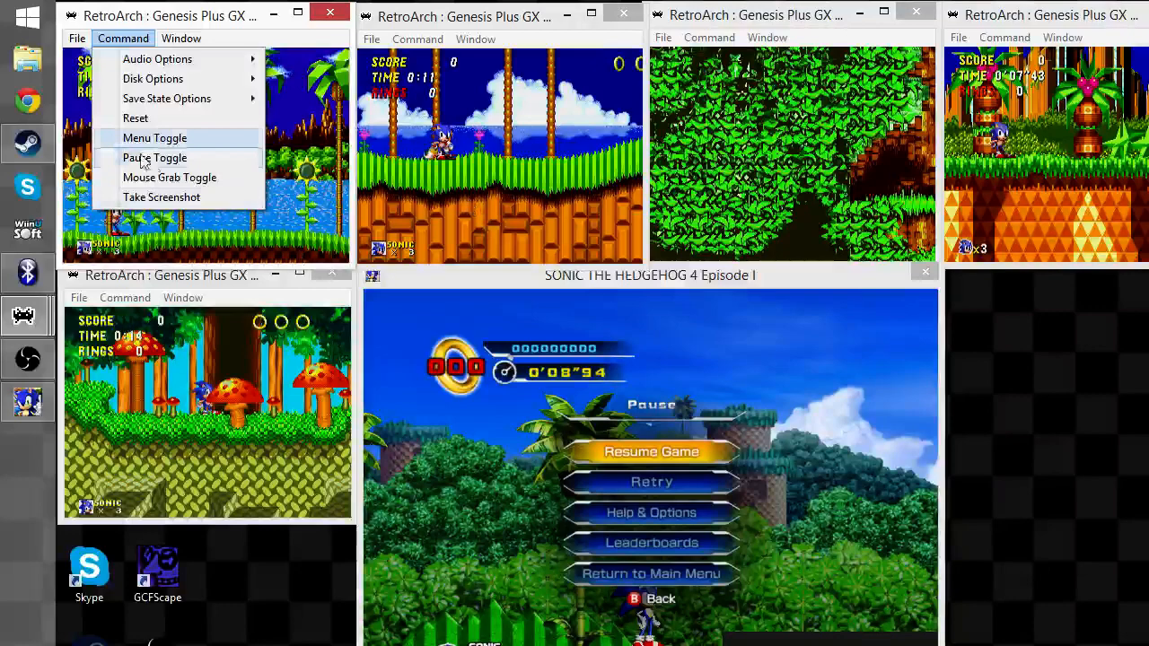
{"action": "left_click", "coordinate": [707, 36]}
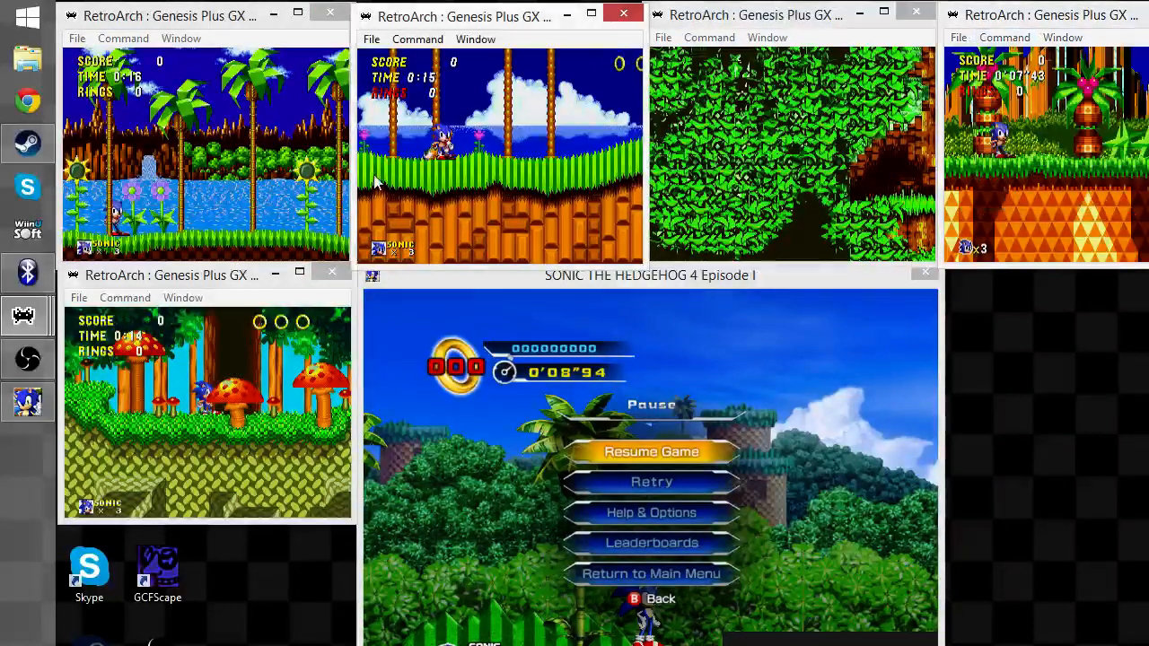
{"action": "left_click", "coordinate": [123, 38]}
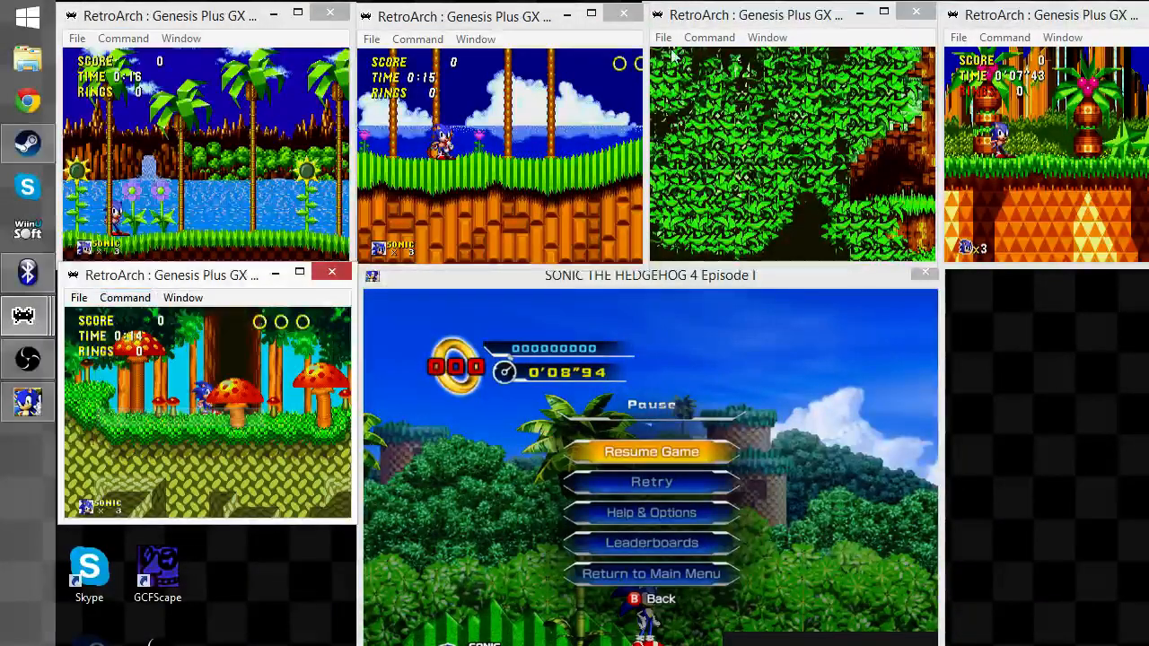
{"action": "left_click", "coordinate": [1005, 36]}
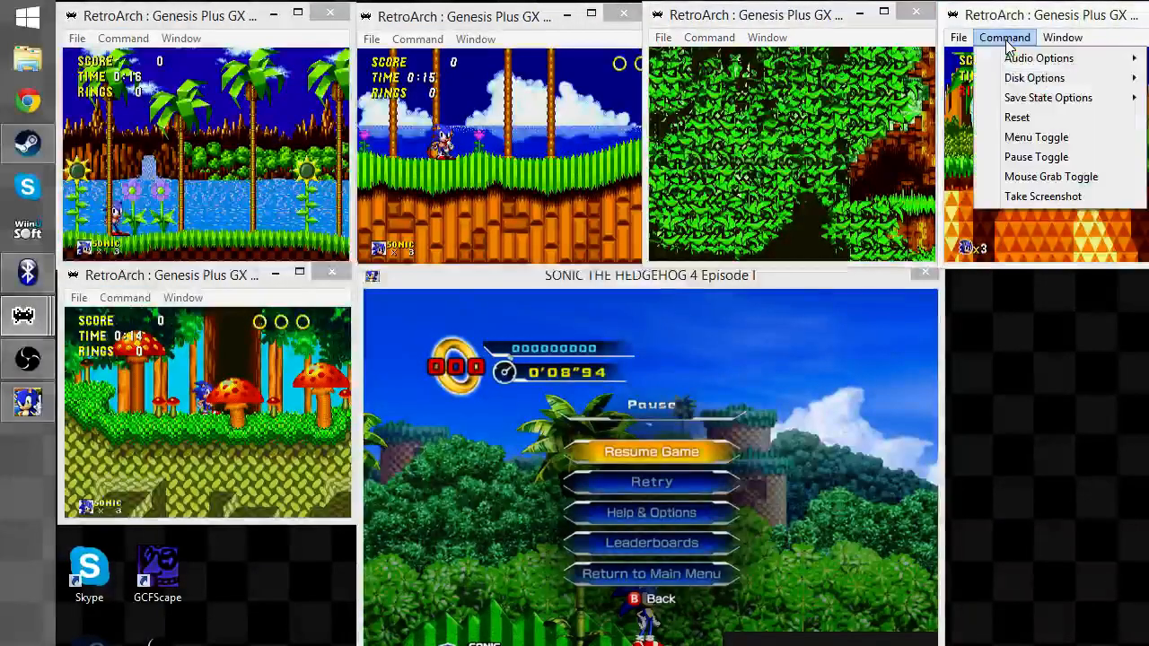